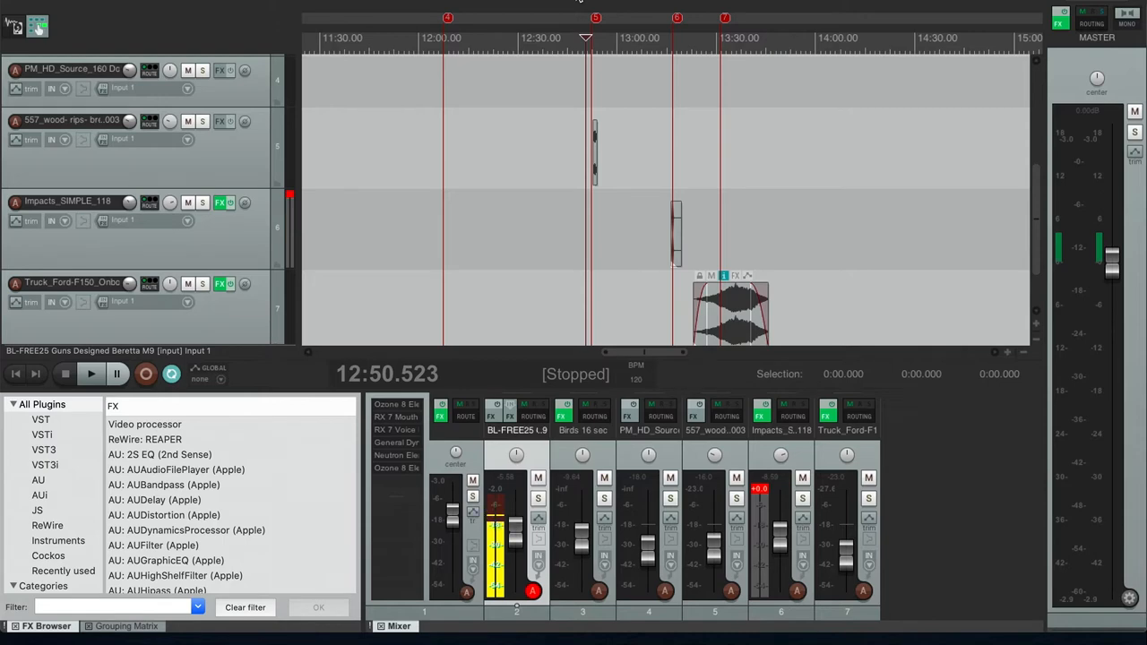
Step: Audition the wood-split effect, then restart playback at 13:12.924 before the Impacts item
left_click(91, 373)
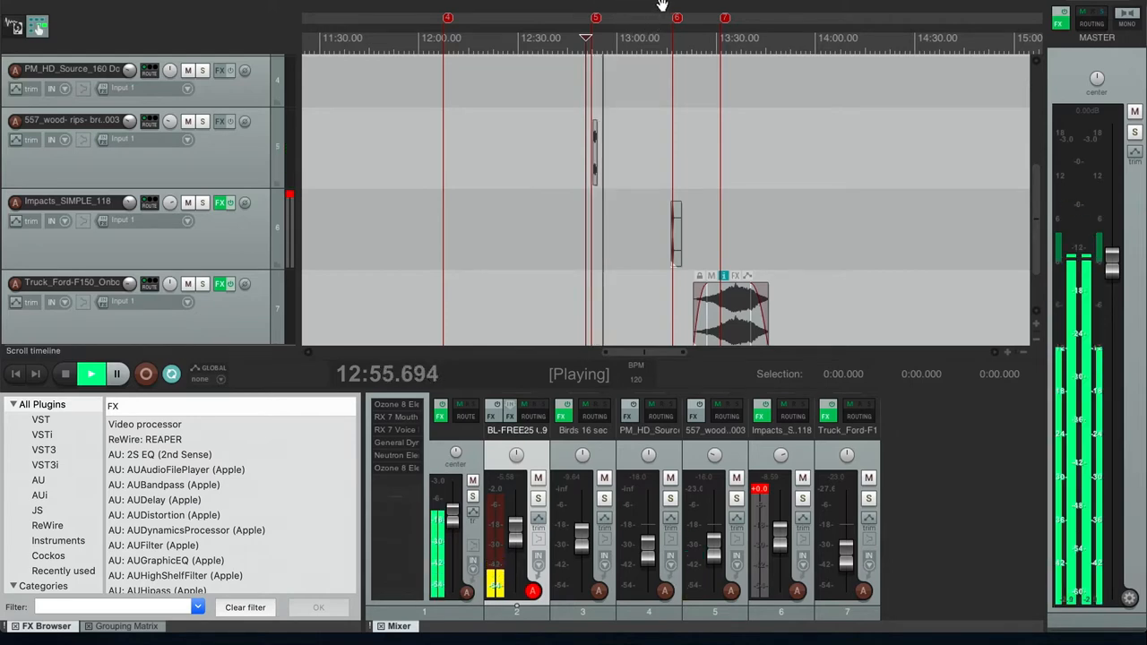
left_click(90, 373)
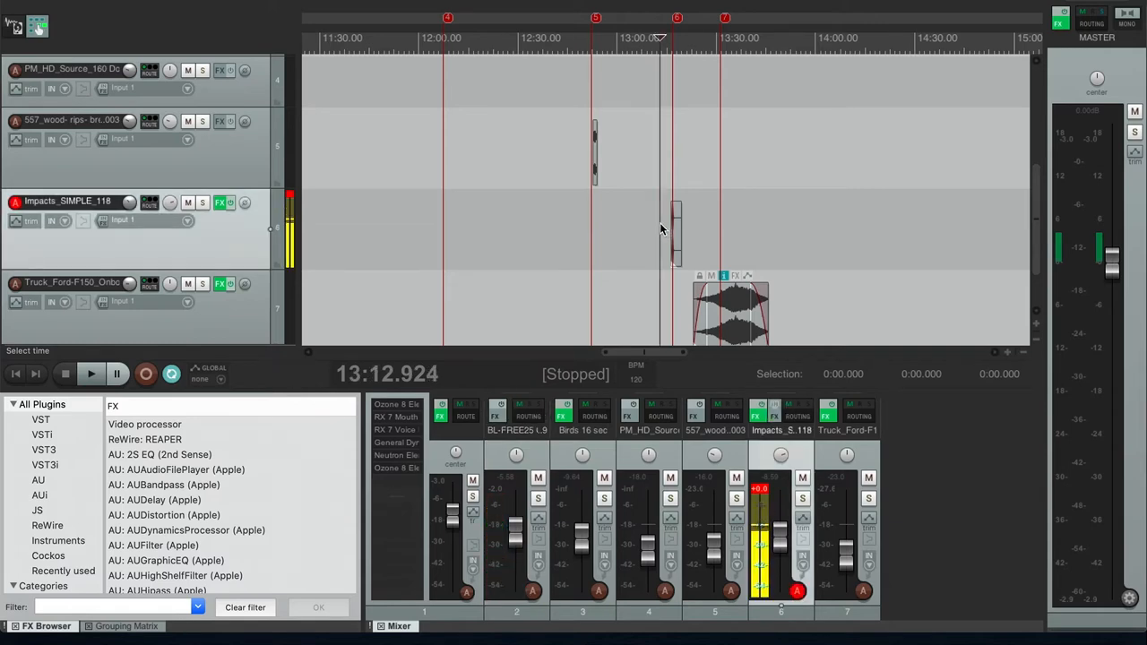
left_click(90, 374)
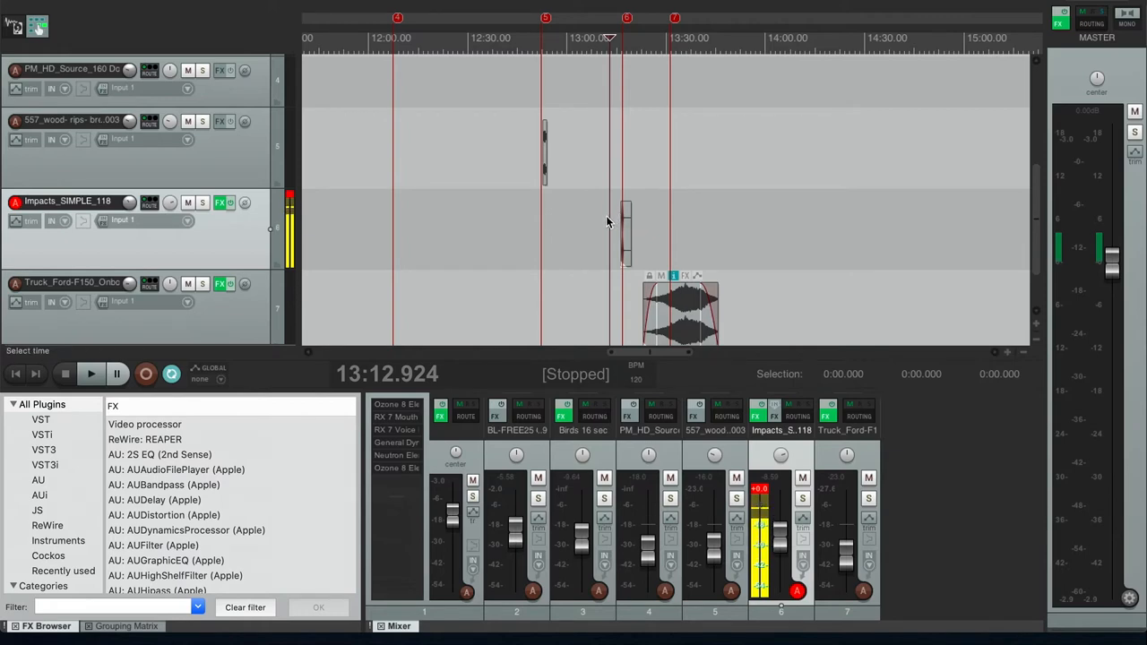
left_click(90, 373)
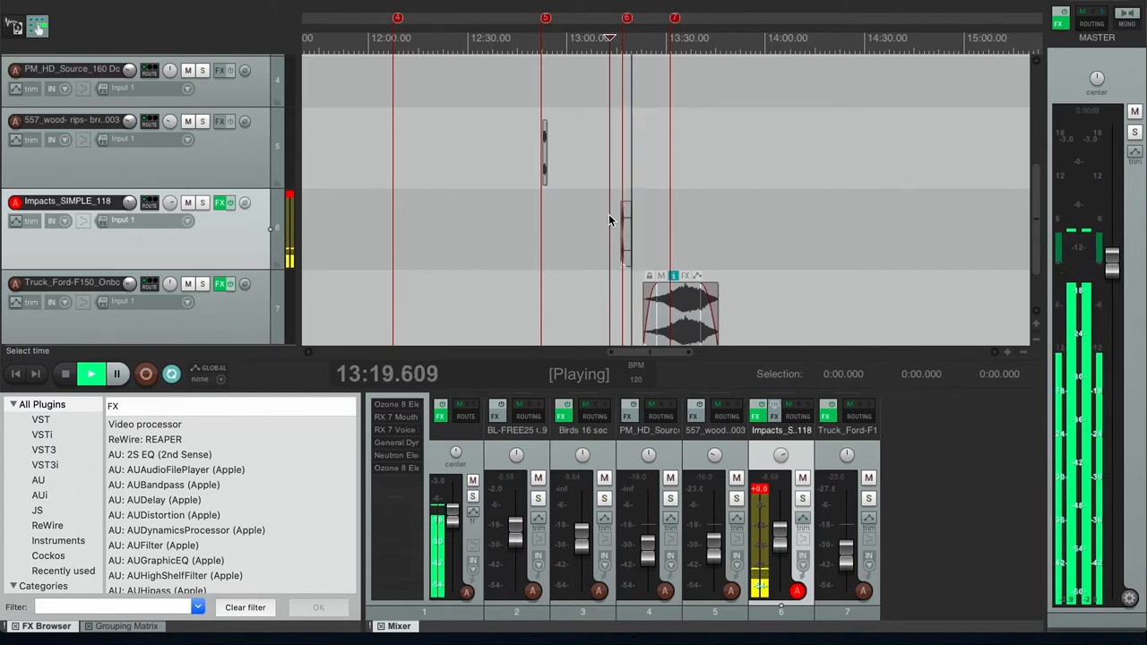
left_click(91, 374)
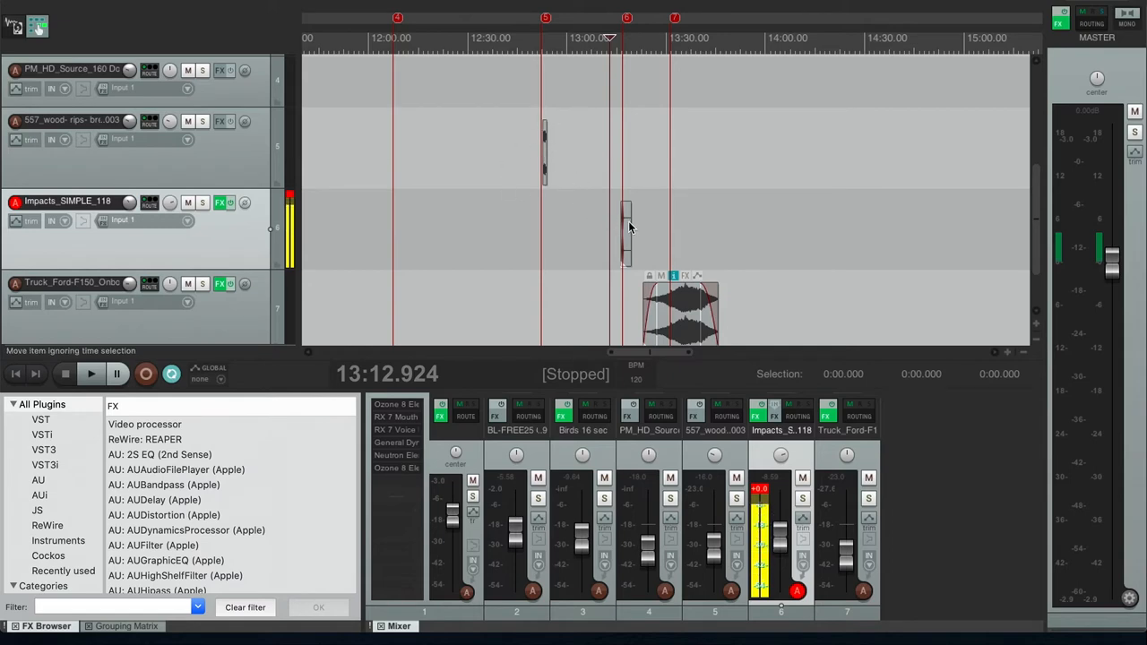
mouse_move(643, 233)
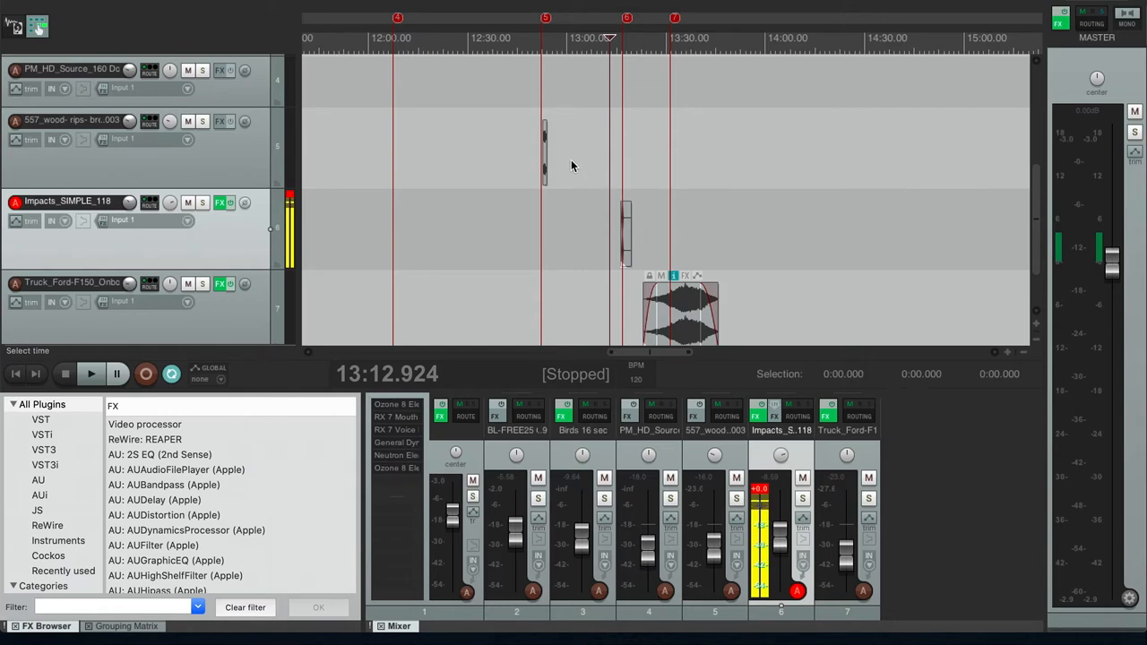
mouse_move(603, 150)
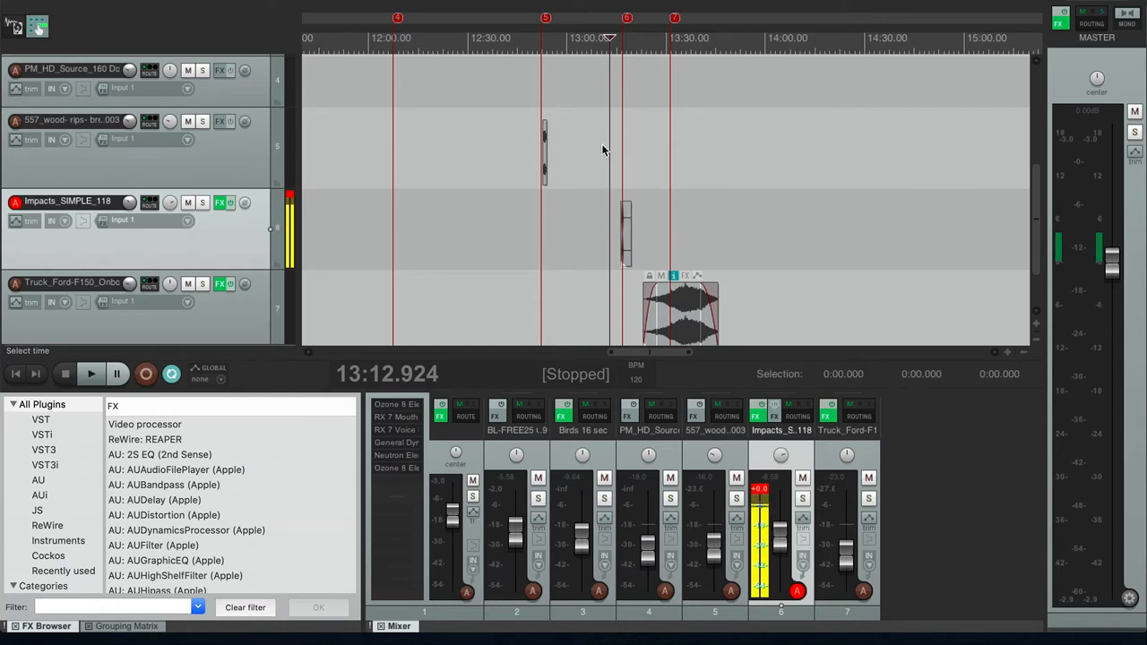